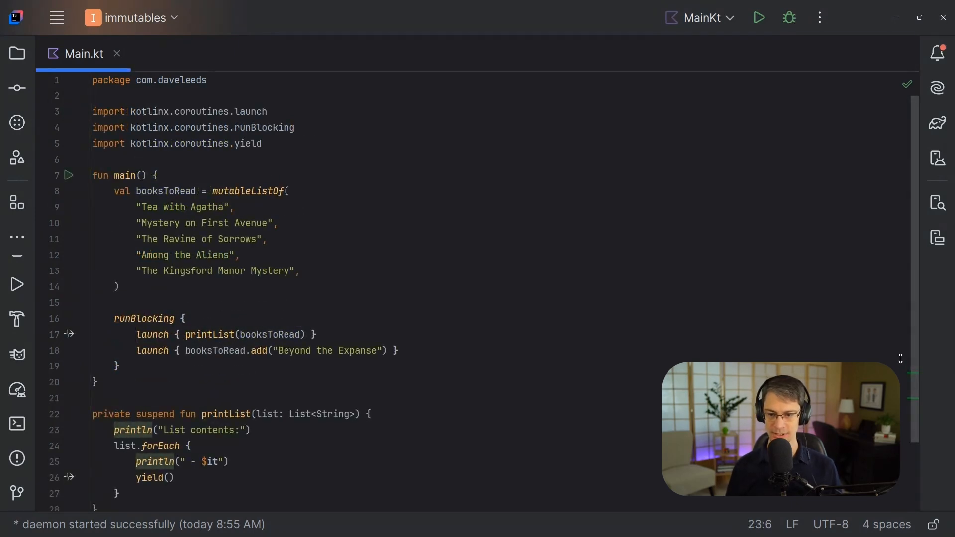
pyautogui.moveTo(750, 350)
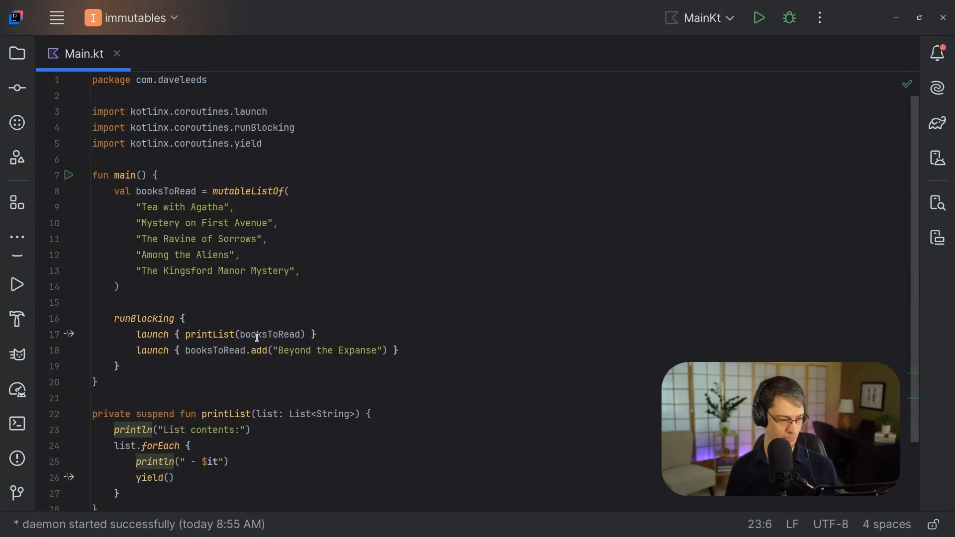
# - Run the program once to see the current printList output, then return to the editor
pyautogui.click(207, 350)
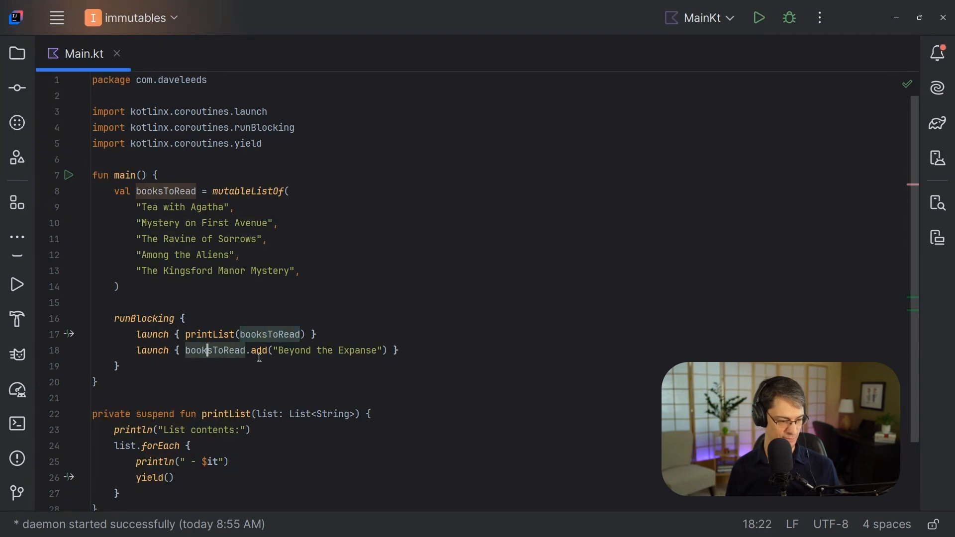
pyautogui.doubleClick(258, 350)
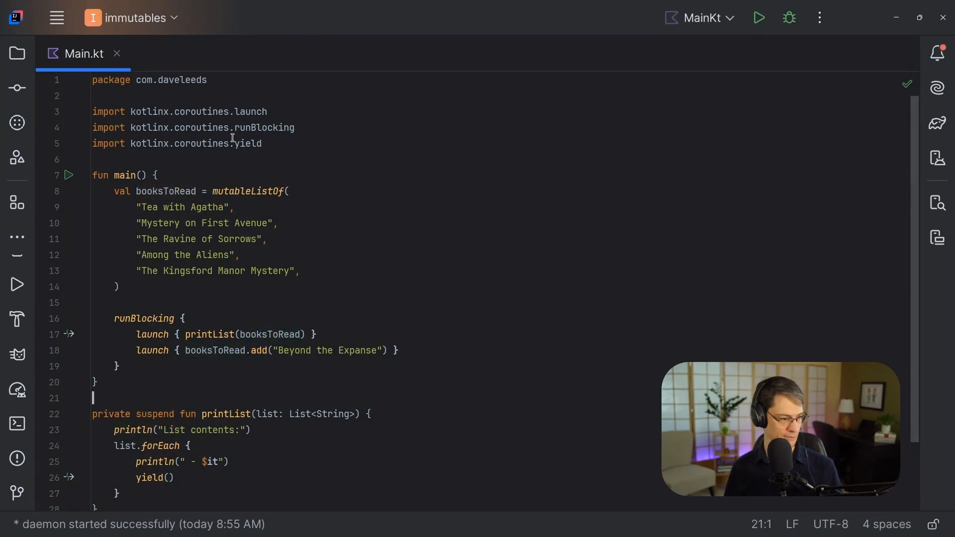
pyautogui.click(758, 17)
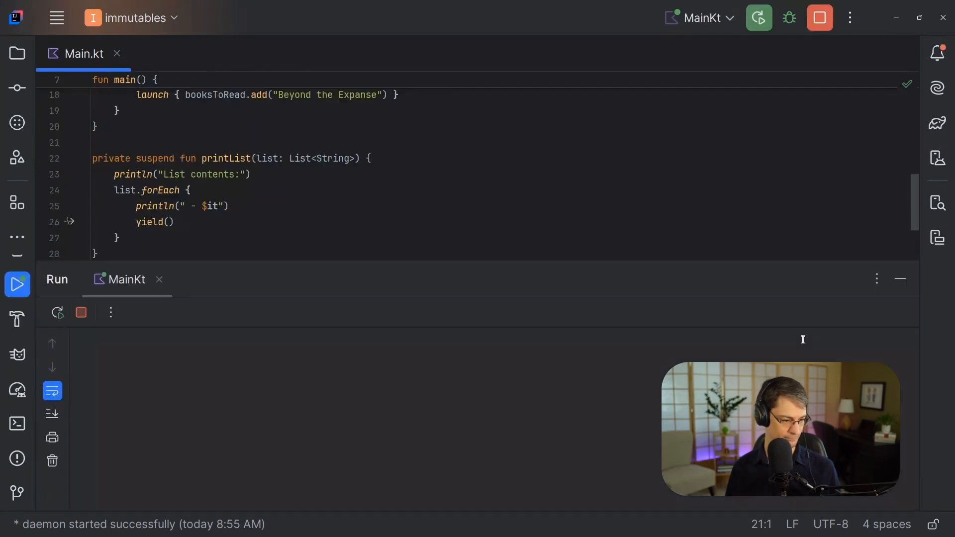
pyautogui.click(758, 17)
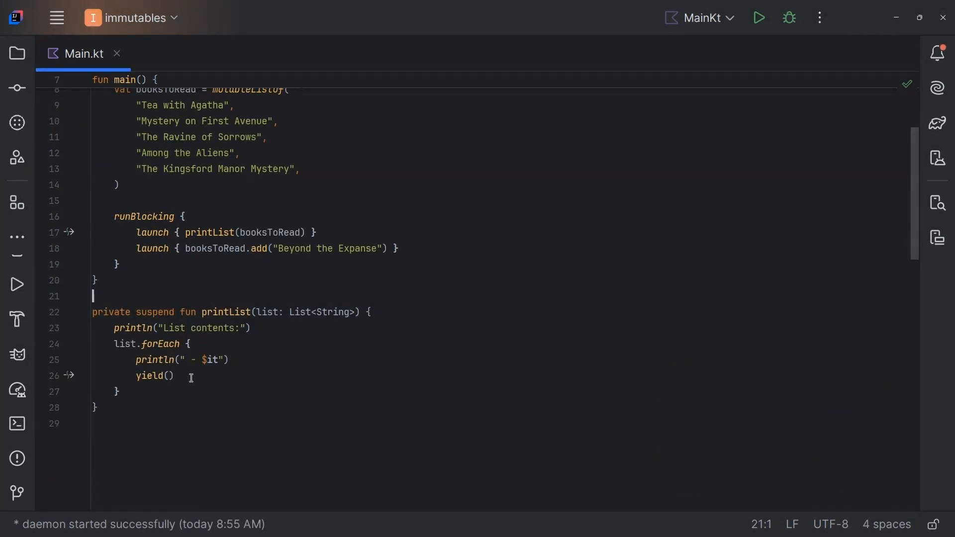
pyautogui.doubleClick(154, 376)
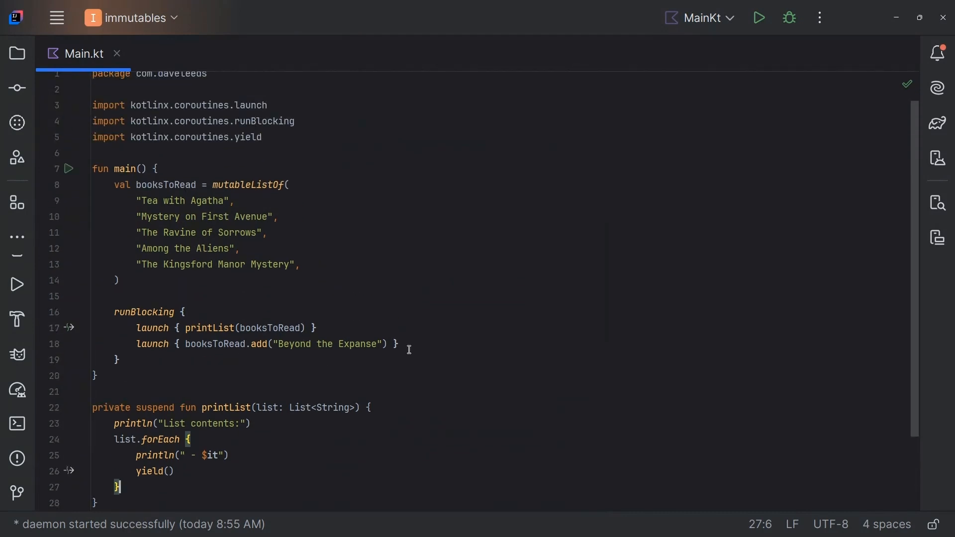
pyautogui.moveTo(169, 331)
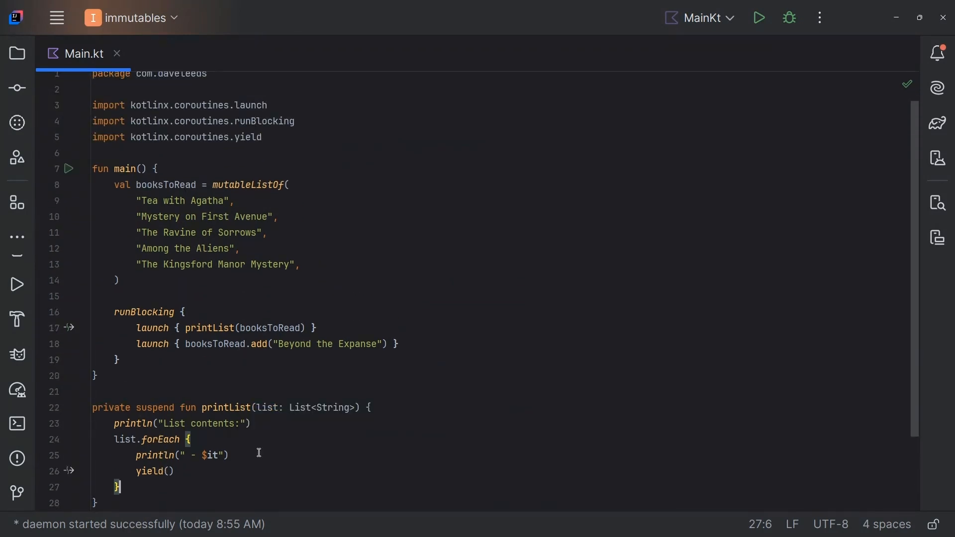
pyautogui.moveTo(275, 407)
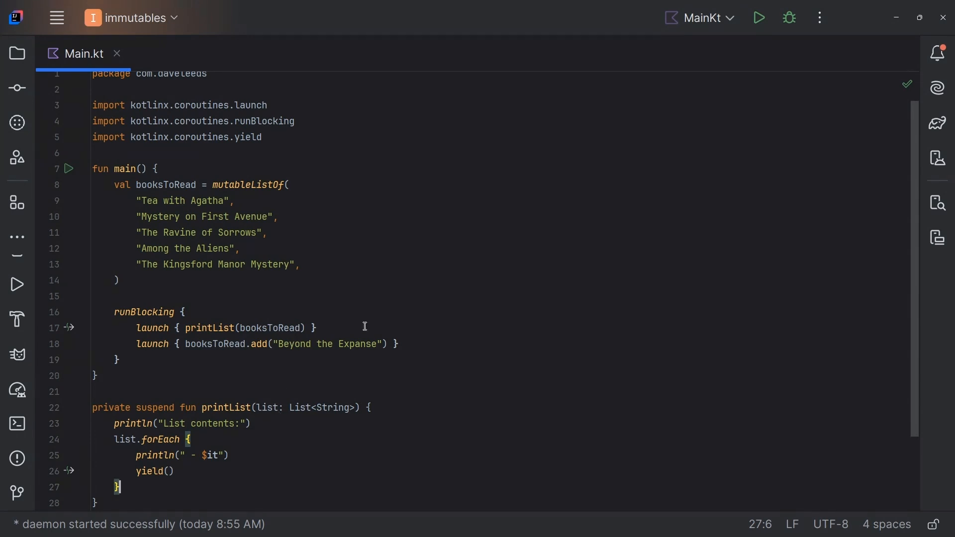
pyautogui.moveTo(786, 261)
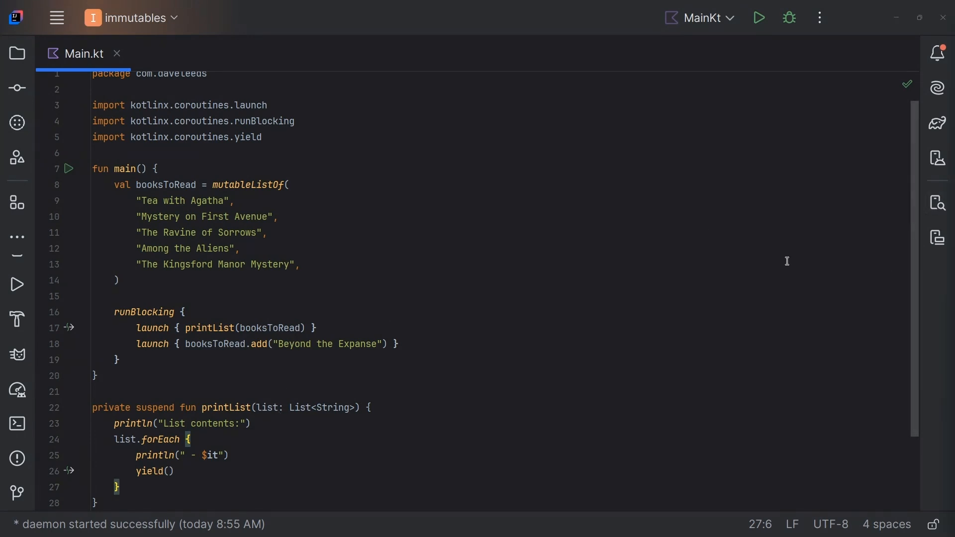
pyautogui.moveTo(641, 291)
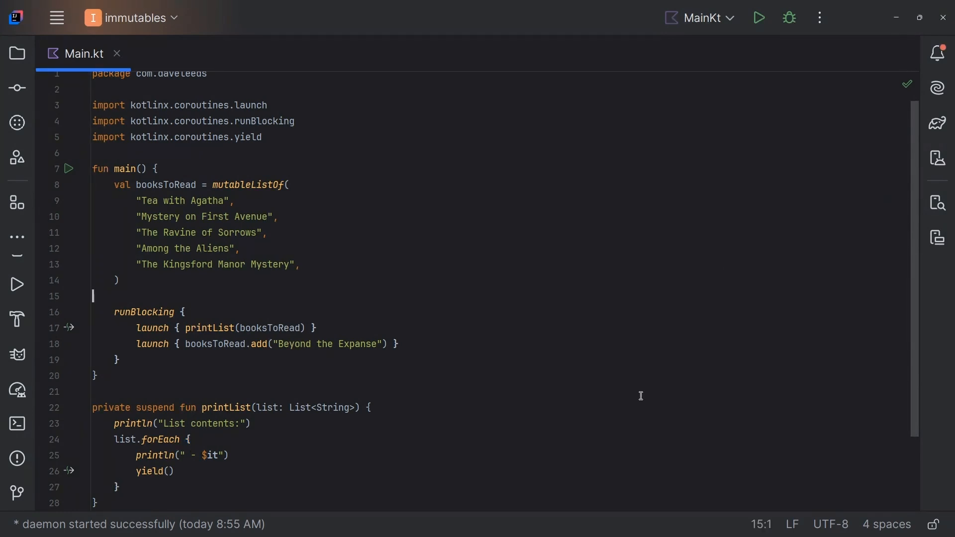
# - Add 'val copy = ArrayList(list)' in printList and rerun to print the five book titles
pyautogui.scroll(-3)
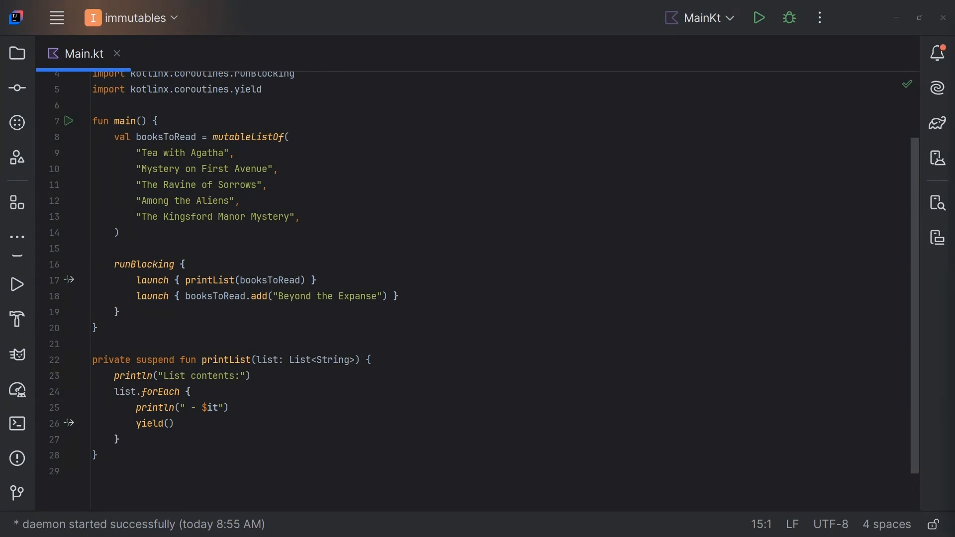
pyautogui.write('val copy = ArrayList(list)')
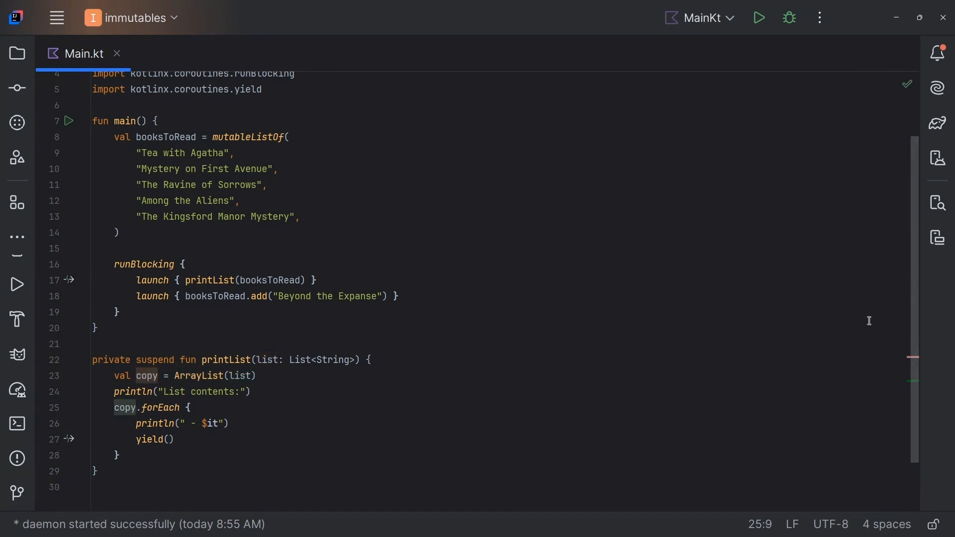
pyautogui.click(758, 17)
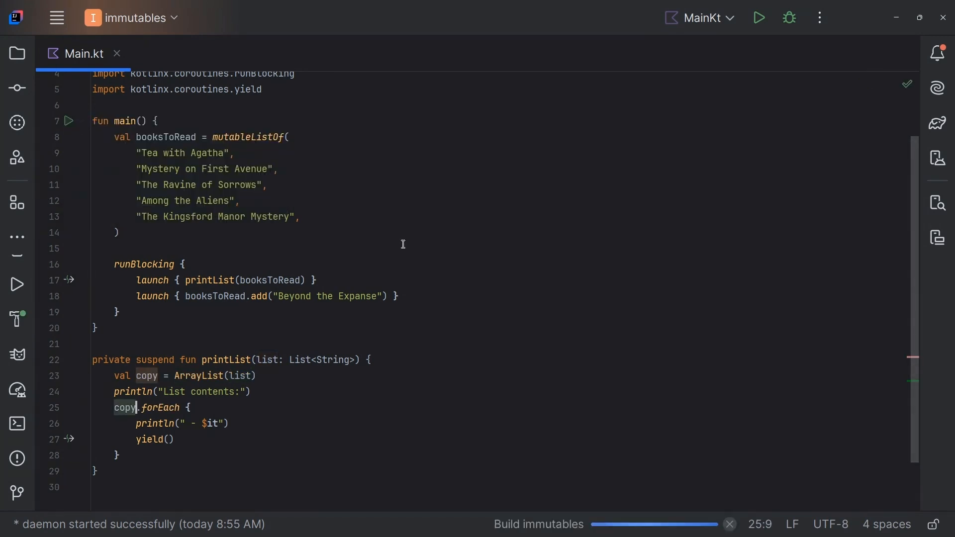
pyautogui.click(756, 17)
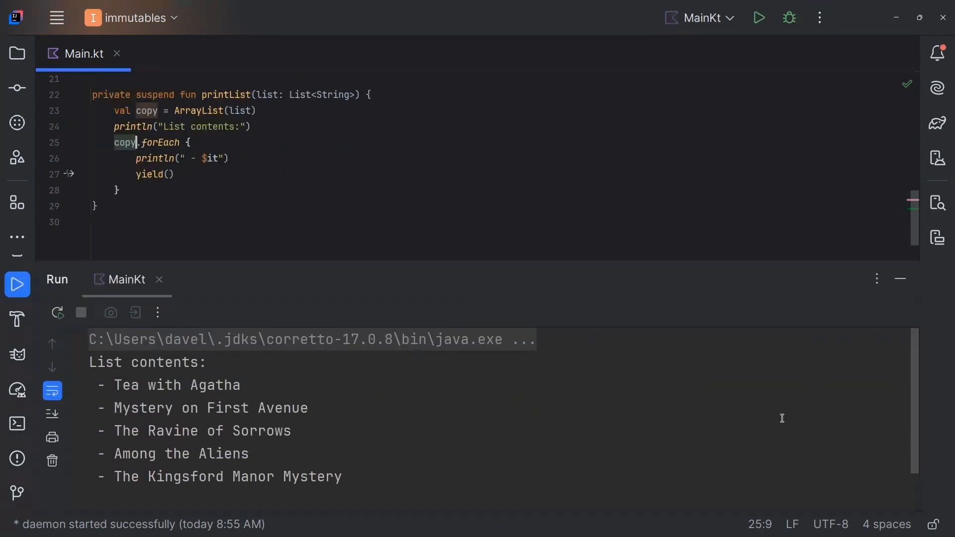
pyautogui.moveTo(900, 278)
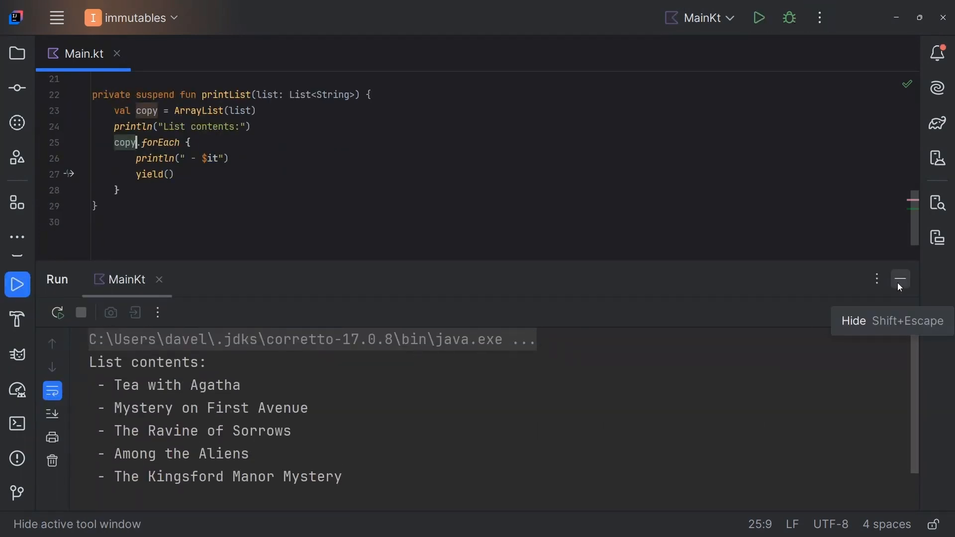
pyautogui.click(900, 280)
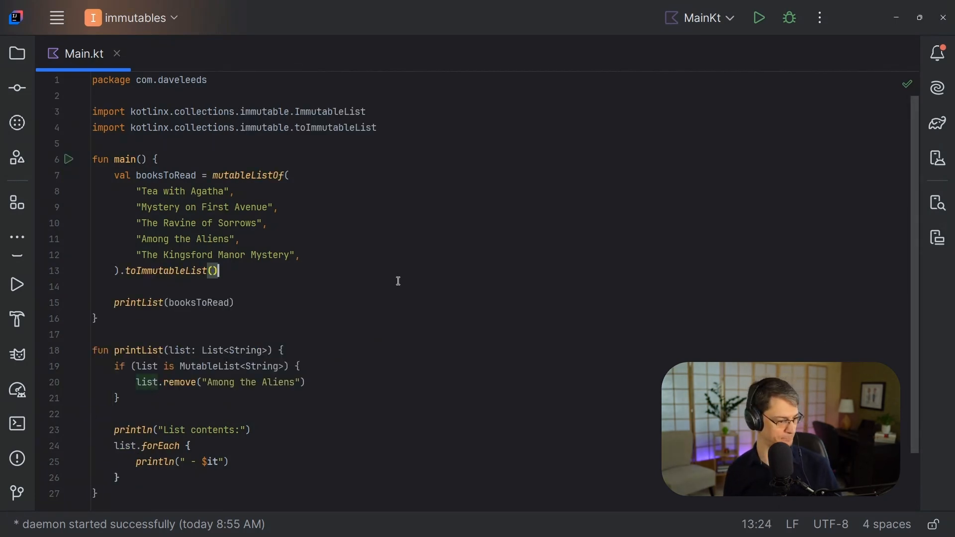
# - Declare booksToRead with the explicit type ImmutableList<String>
pyautogui.doubleClick(167, 271)
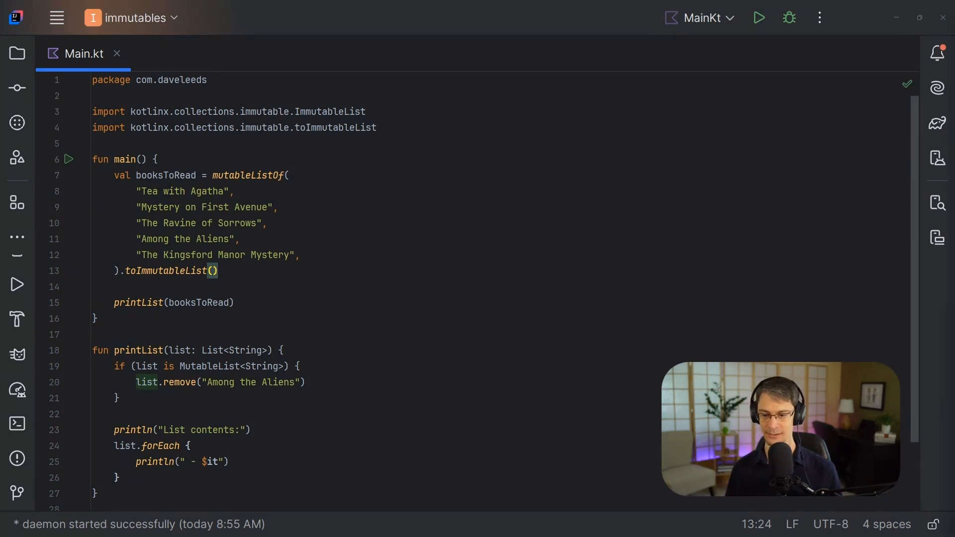
pyautogui.write(': ImmutableL')
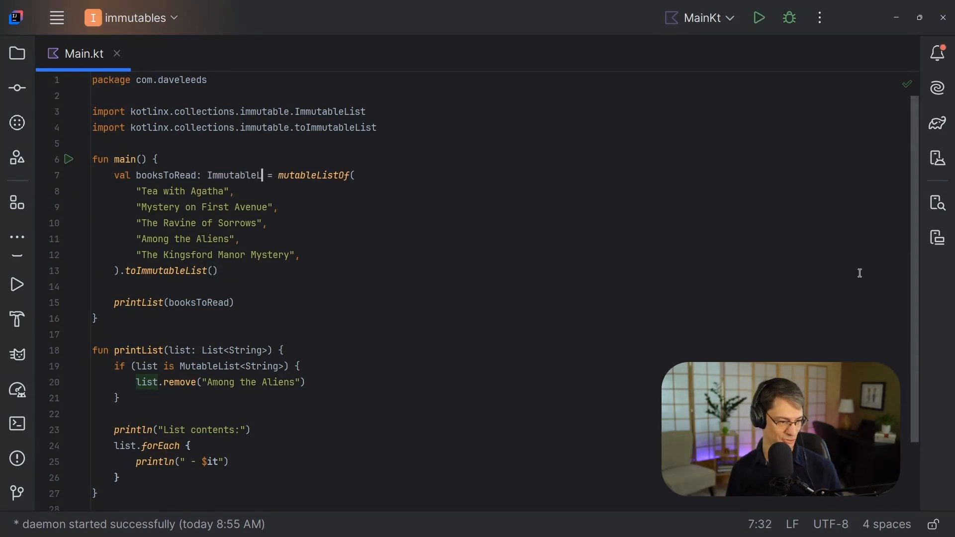
pyautogui.write('<String>')
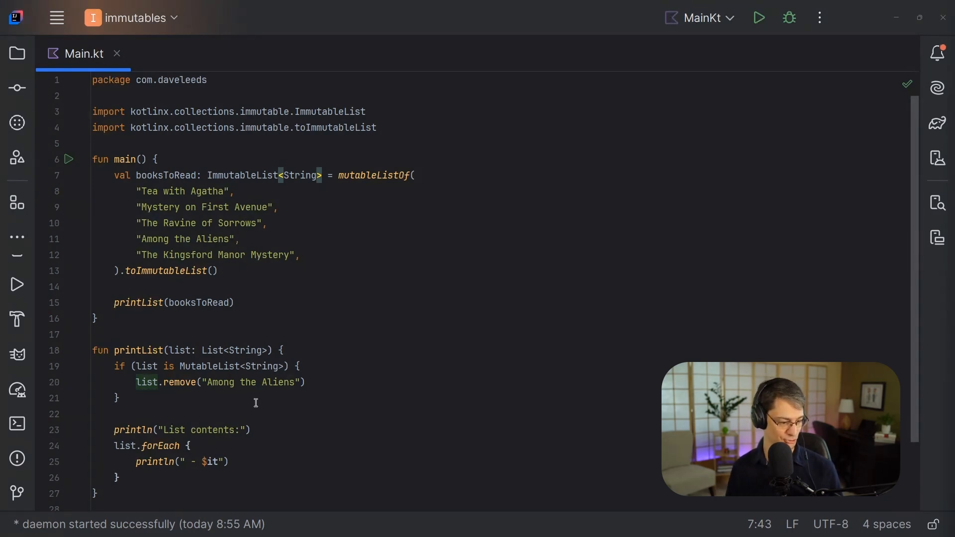
pyautogui.doubleClick(210, 366)
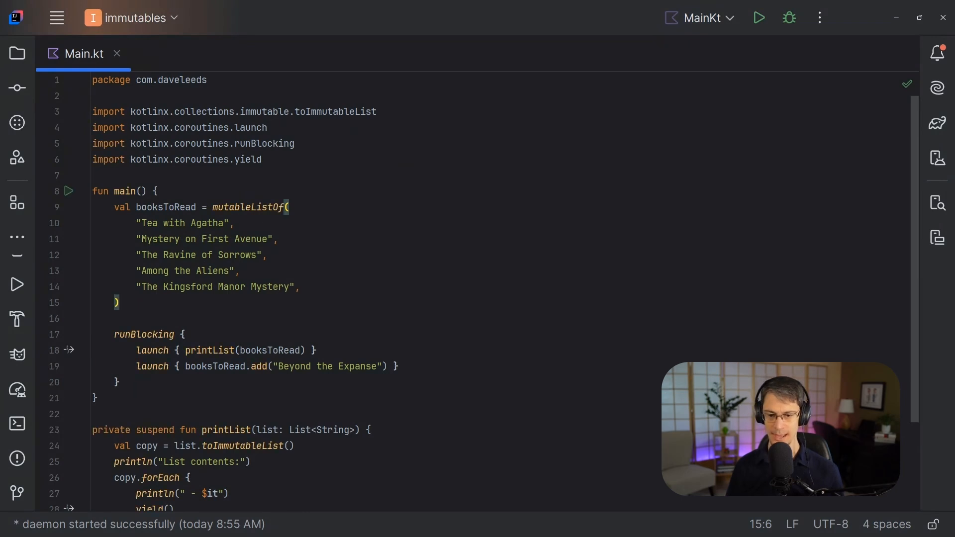
pyautogui.scroll(-3)
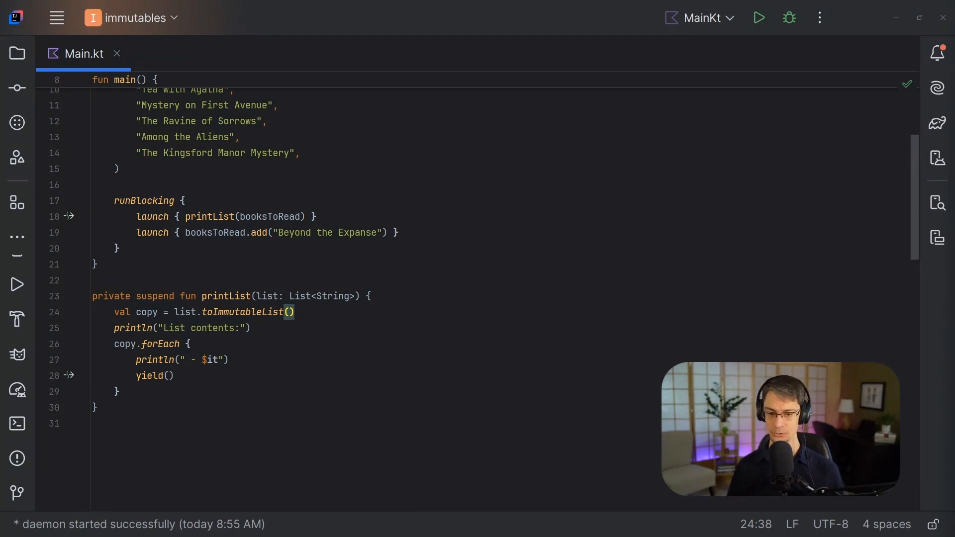
# - Pass booksToRead.toImmutableList() to printList and run to check whether the copy is the same object
pyautogui.write('.toImmutableList()')
pyautogui.write('println(copy === list)')
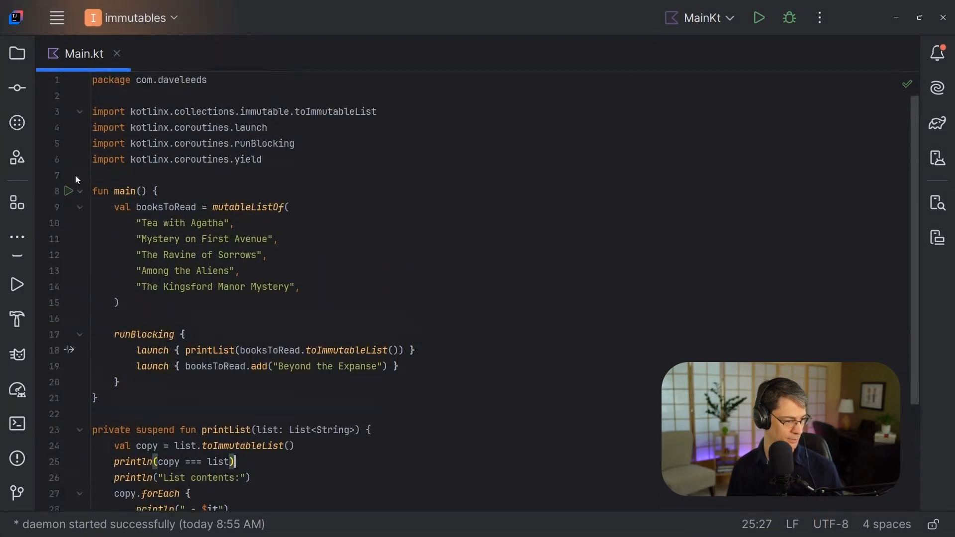
pyautogui.click(758, 17)
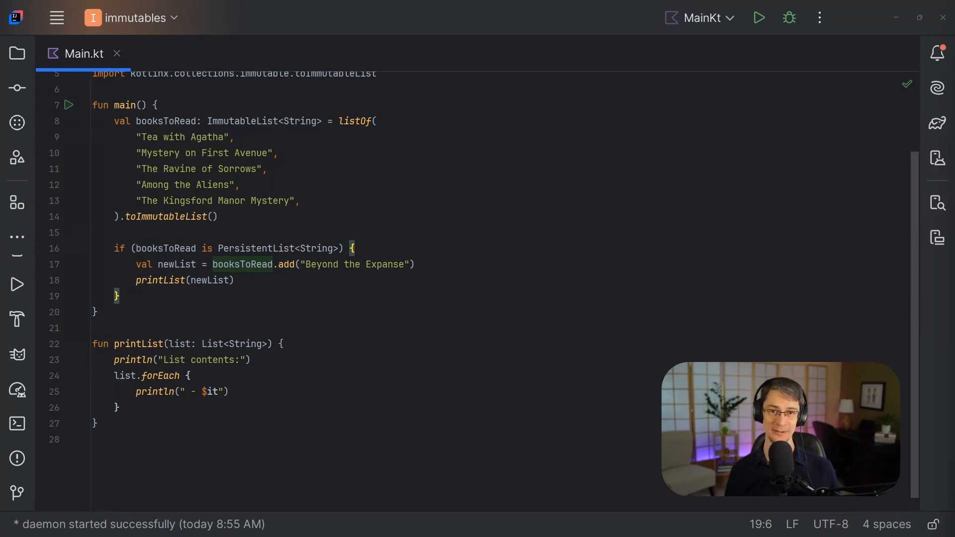
# - Change the import to kotlinx.collections.immutable.persistentListOf
pyautogui.scroll(-3)
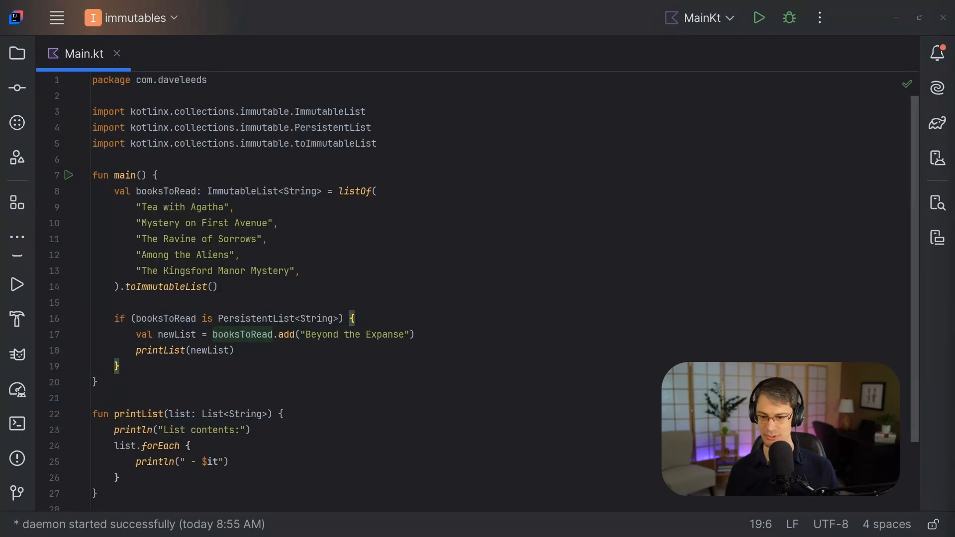
pyautogui.write('per')
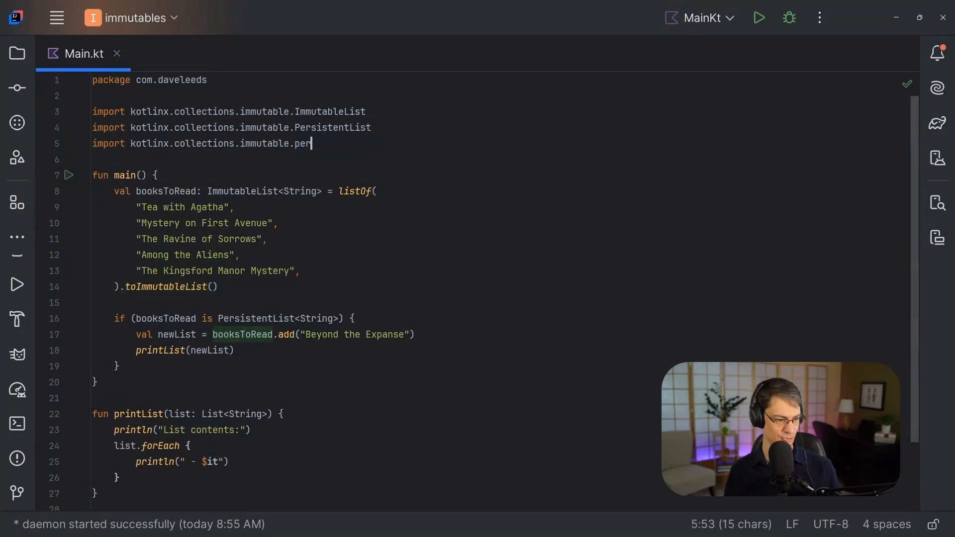
pyautogui.write('sistentListOf')
pyautogui.click(274, 334)
pyautogui.write('plus')
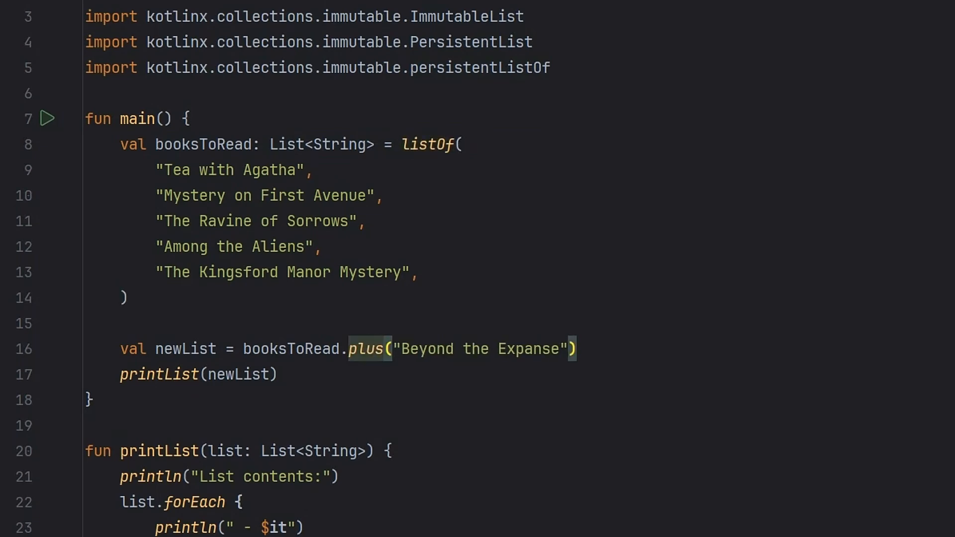
pyautogui.scroll(-3)
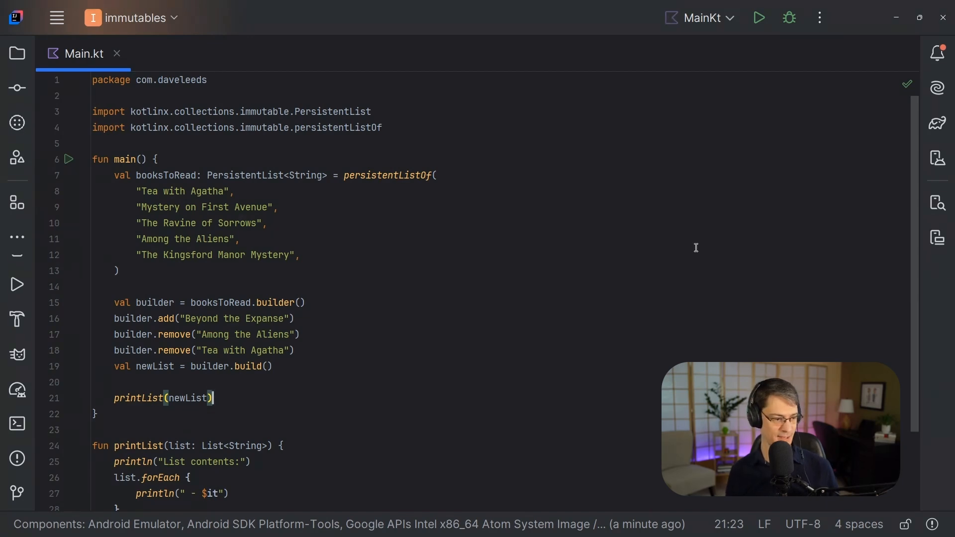
pyautogui.moveTo(859, 316)
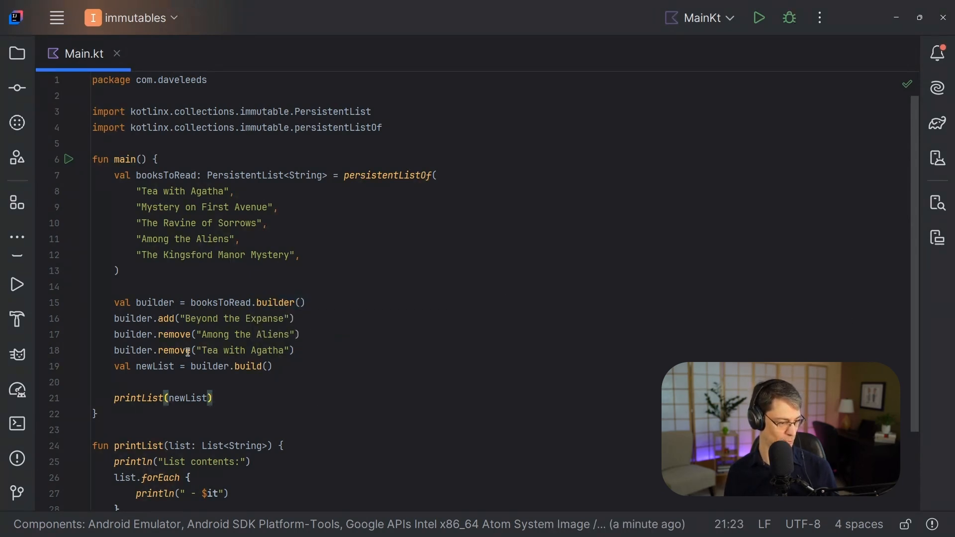
# - Select the add/remove lines in main to move into the new updateList function
pyautogui.moveTo(113, 318); pyautogui.dragTo(273, 366)
pyautogui.write('fun updateList(l')
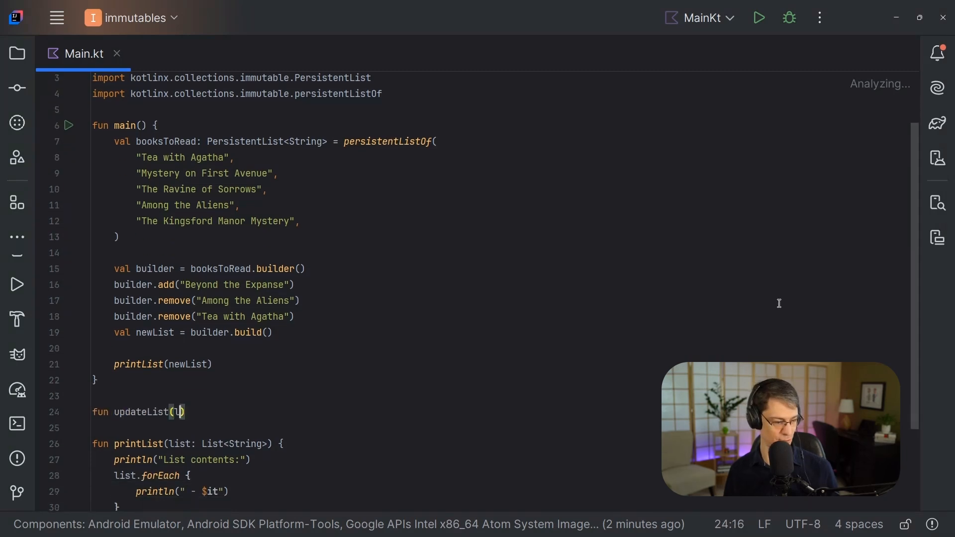
# - Give updateList a list: MutableList<String> with add 'Beyond the Expanse' and remove calls, and call updateList(builder) in main
pyautogui.write('ist: MutableList<String>')
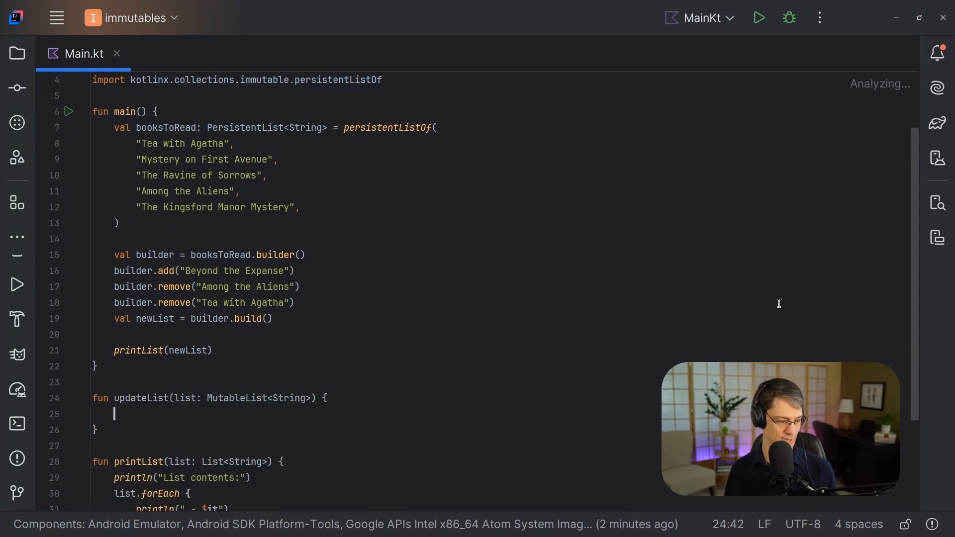
pyautogui.write('list.add("Beyond the Expanse")')
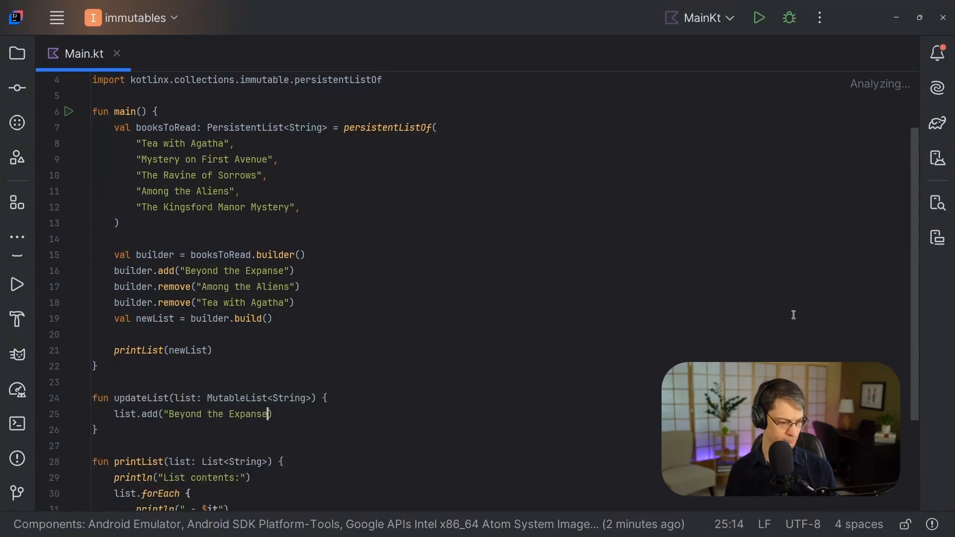
pyautogui.write('list.remove("Among the Aliens')
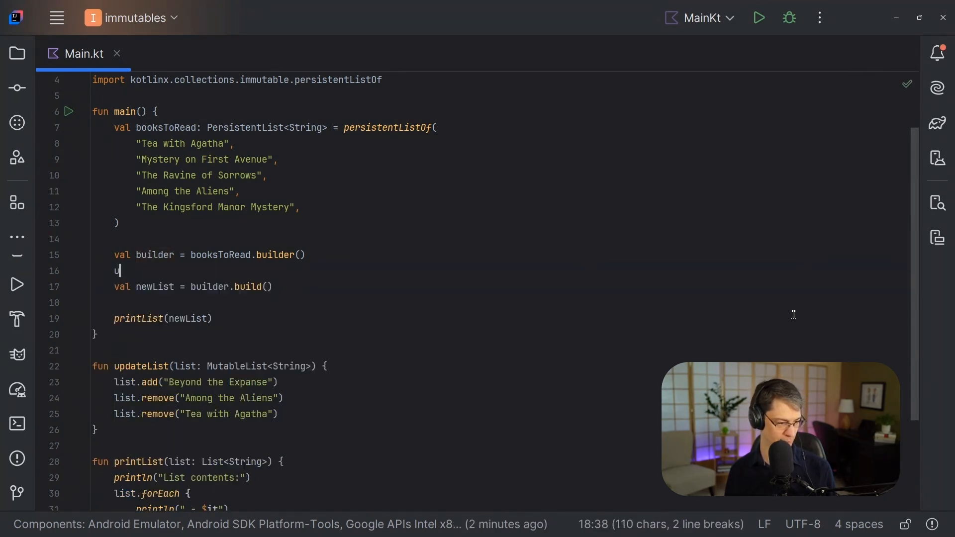
pyautogui.write('updateList(builder)')
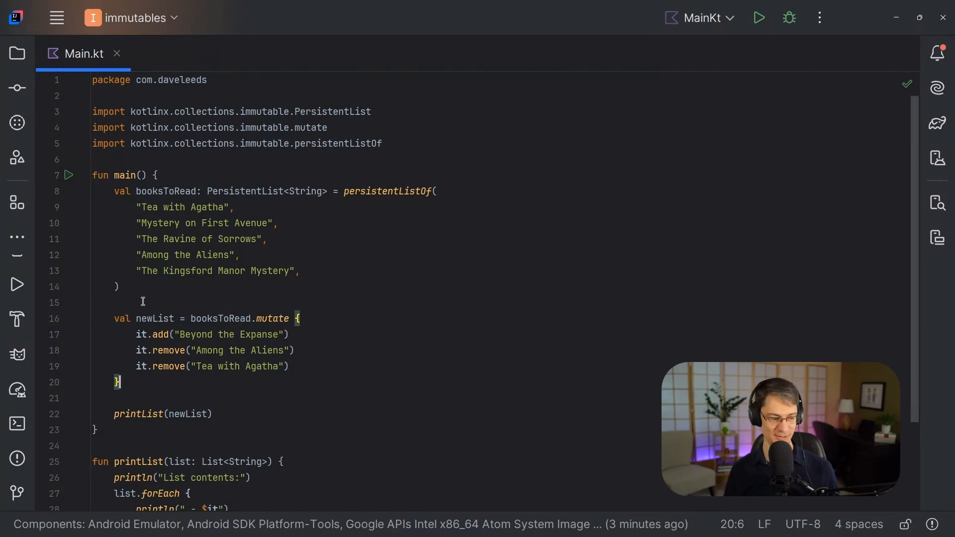
pyautogui.doubleClick(156, 318)
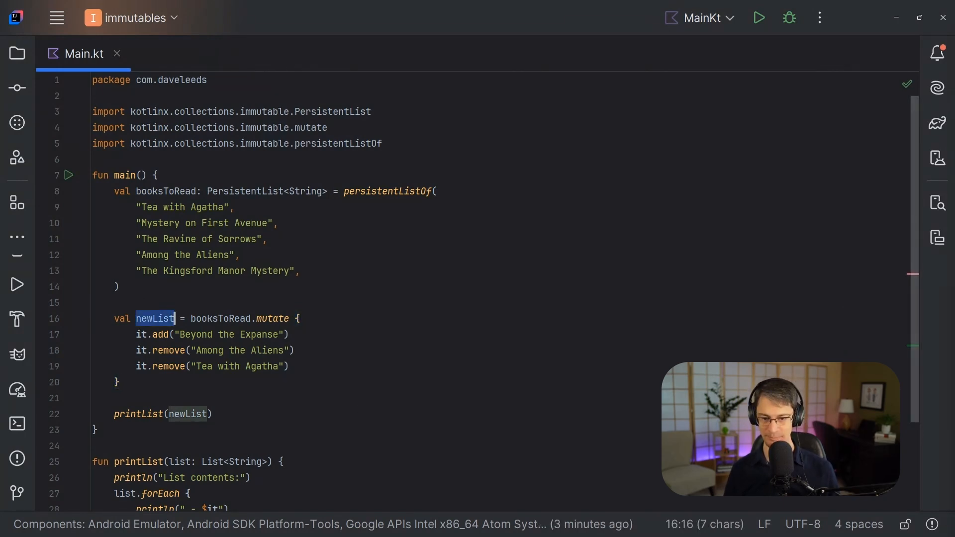